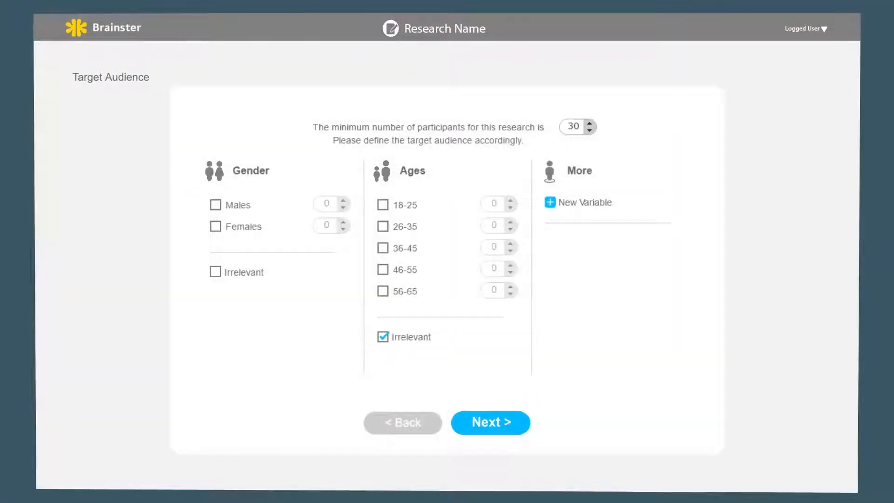
Step: Target 20 females and 20 people aged 26-35, then continue to module selection
left_click(215, 227)
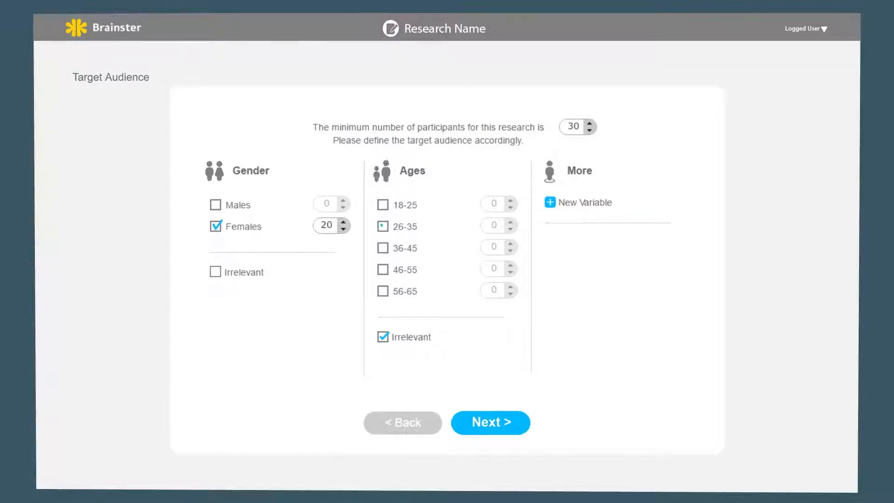
left_click(382, 226)
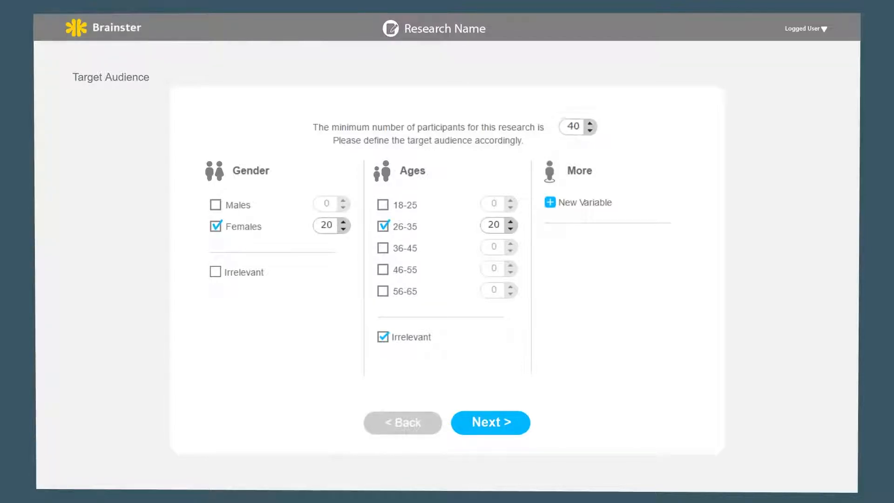
left_click(489, 422)
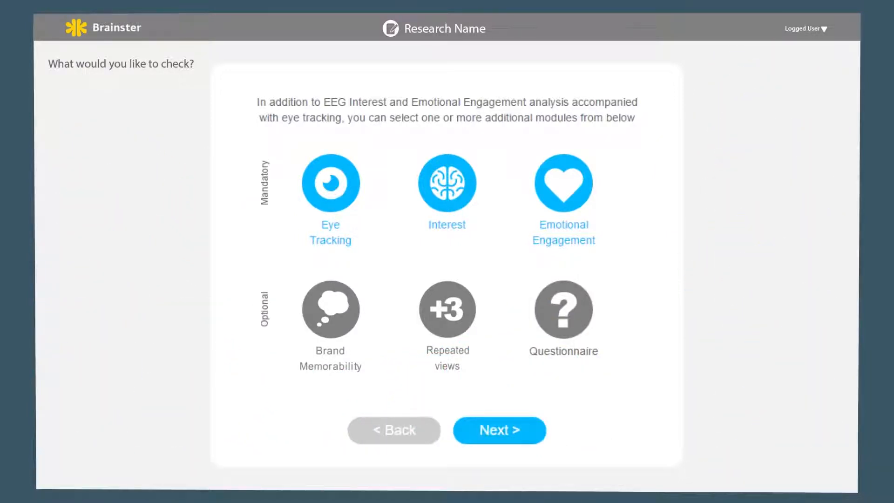
Step: Add the Brand Memorability and Repeated views modules and proceed to the suggested layout
left_click(330, 310)
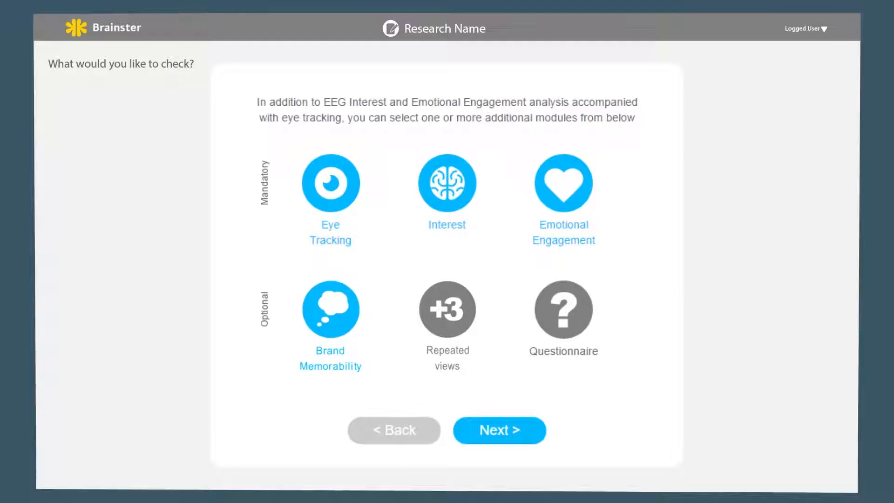
left_click(447, 310)
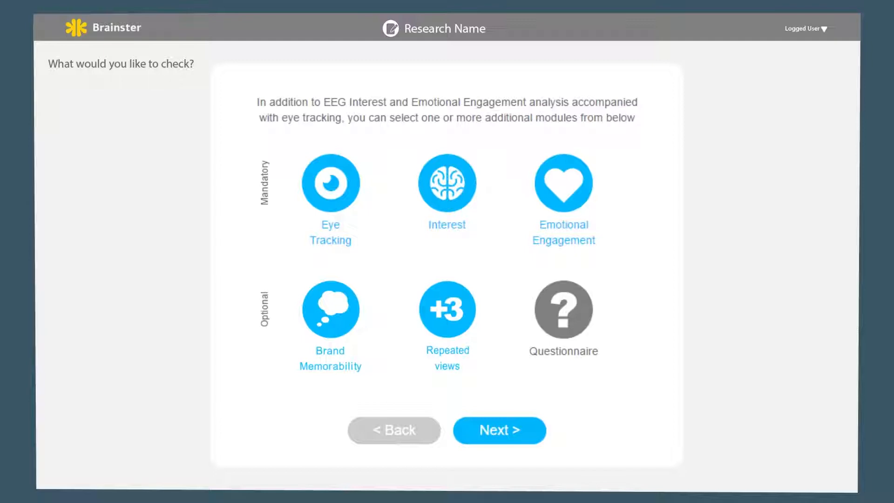
left_click(498, 430)
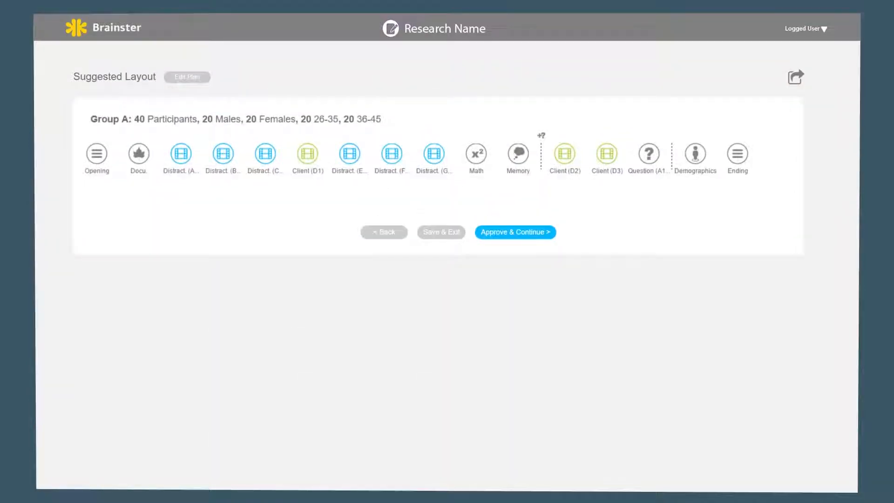
Step: Approve the suggested Group A layout (10:32 minutes total) and publish the research
left_click(187, 77)
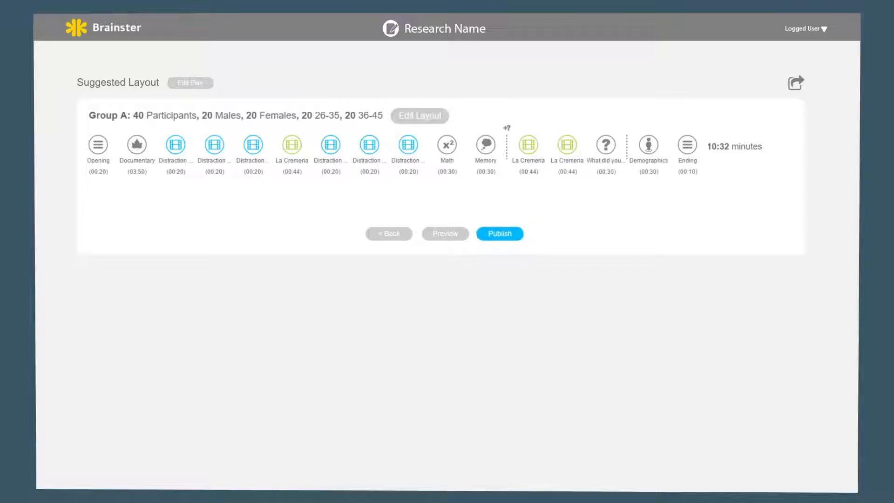
left_click(499, 233)
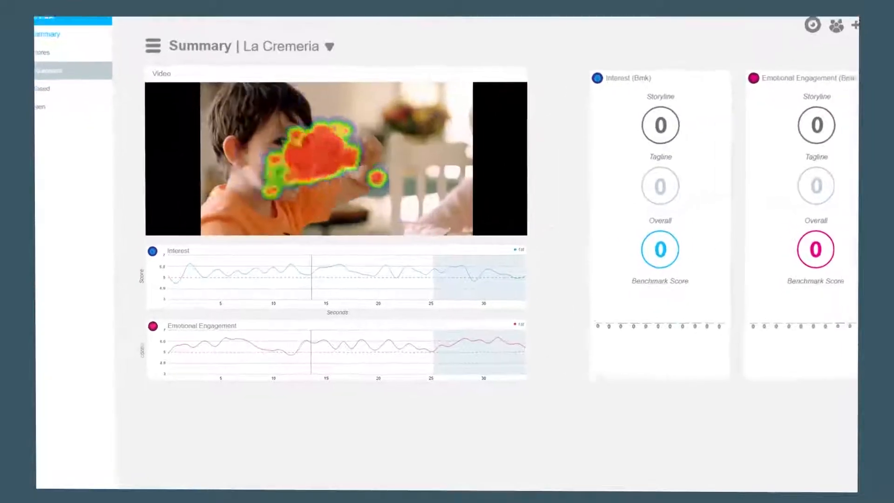
Step: Scroll the La Cremeria summary to the benchmark scores (Storyline 65 Interest, 64 Engagement)
scroll("down", 3)
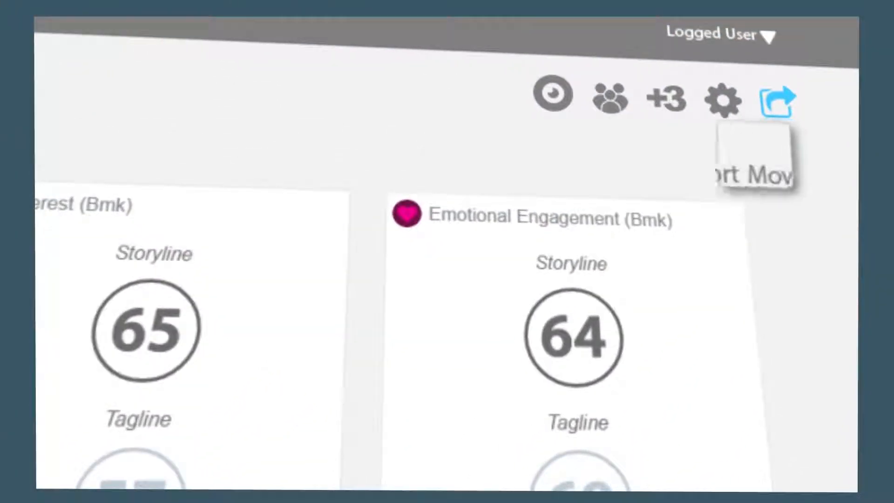
Step: Show the export options: Export Movie, Export Image and Export Excel
left_click(776, 98)
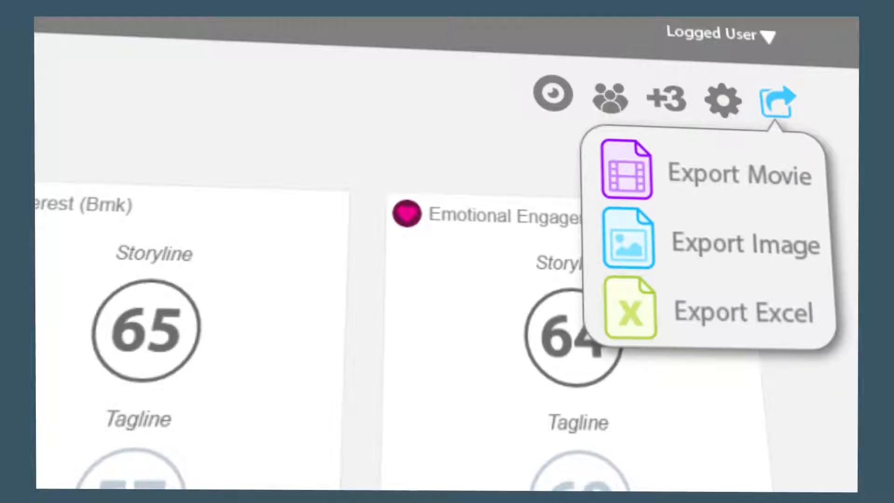